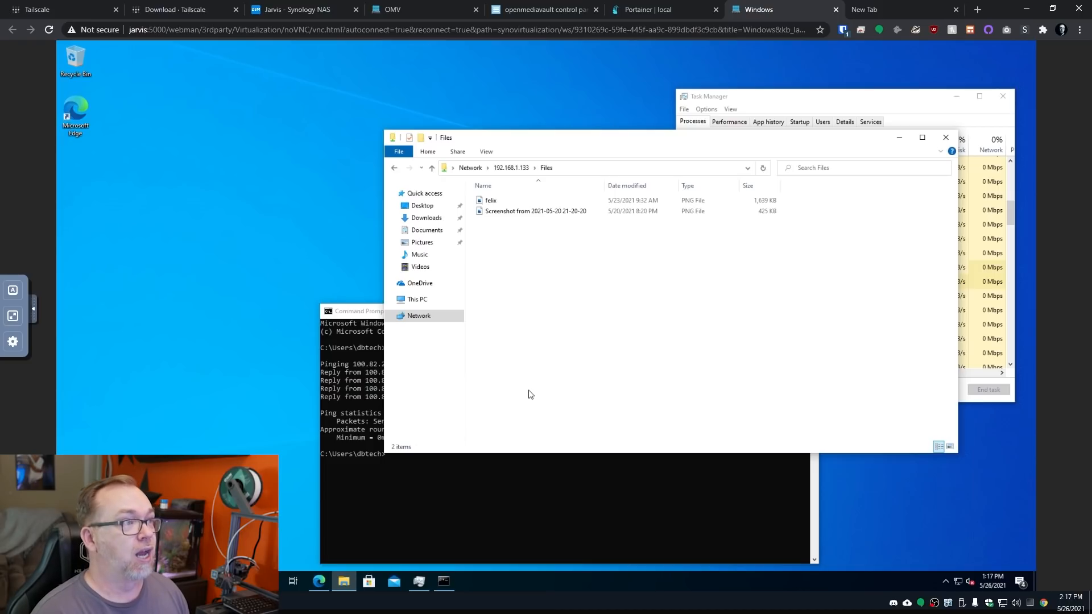
Launch a second File Explorer window from the taskbar icon's menu.
click(898, 9)
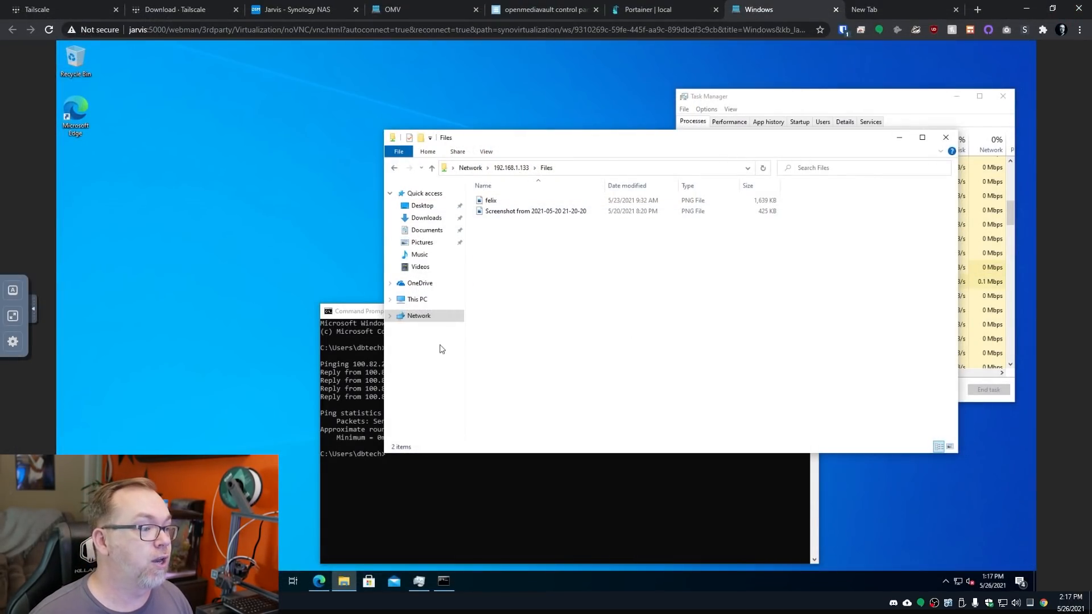
click(342, 581)
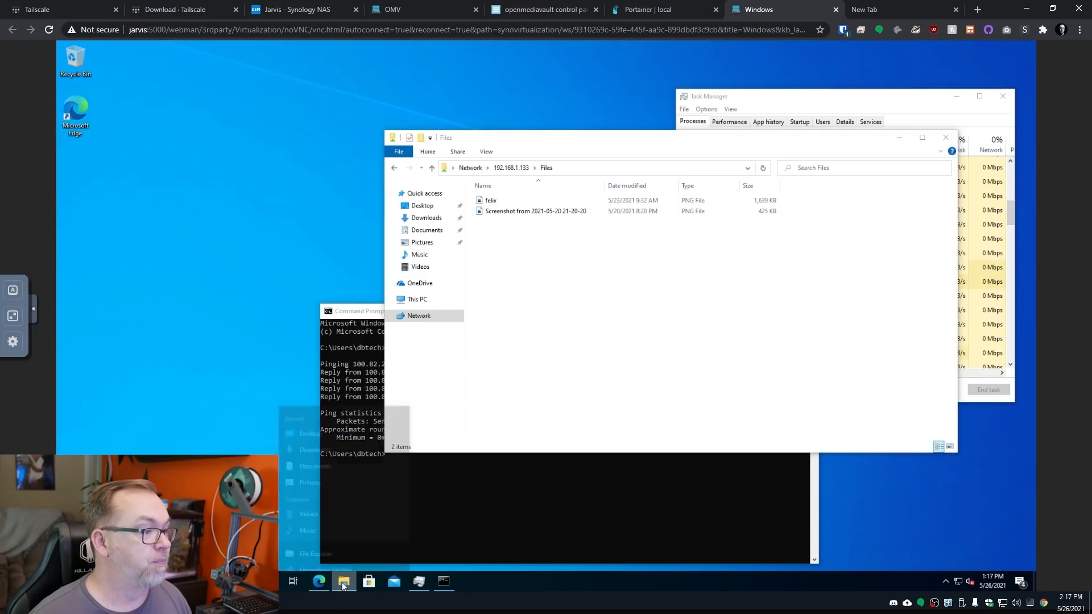
right_click(344, 580)
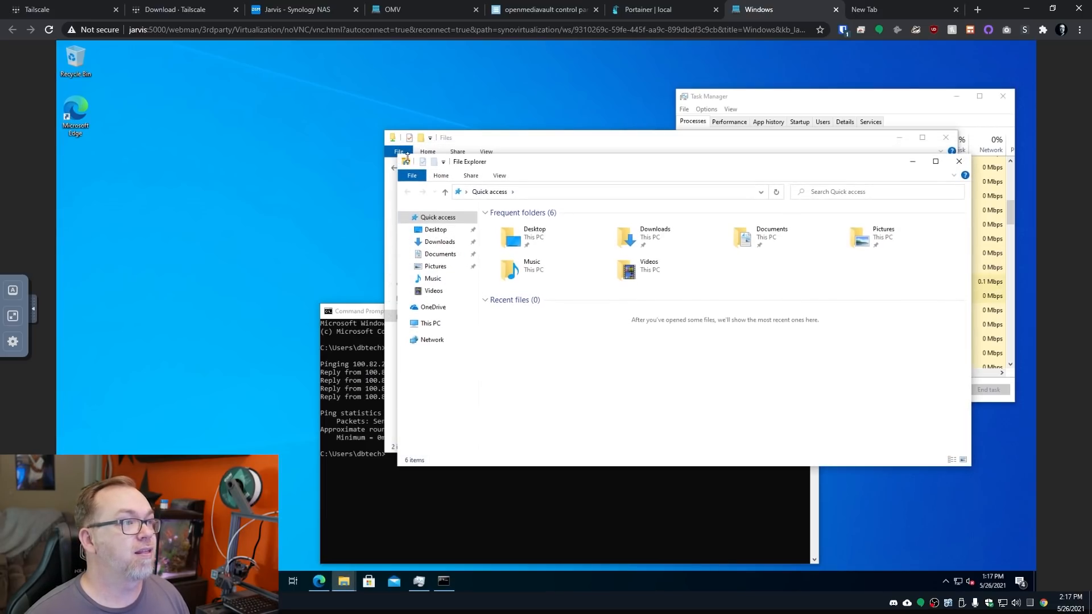
Browse to \\100.103.229.20 and open its Files share.
text(\\100.103.229.20 ›)
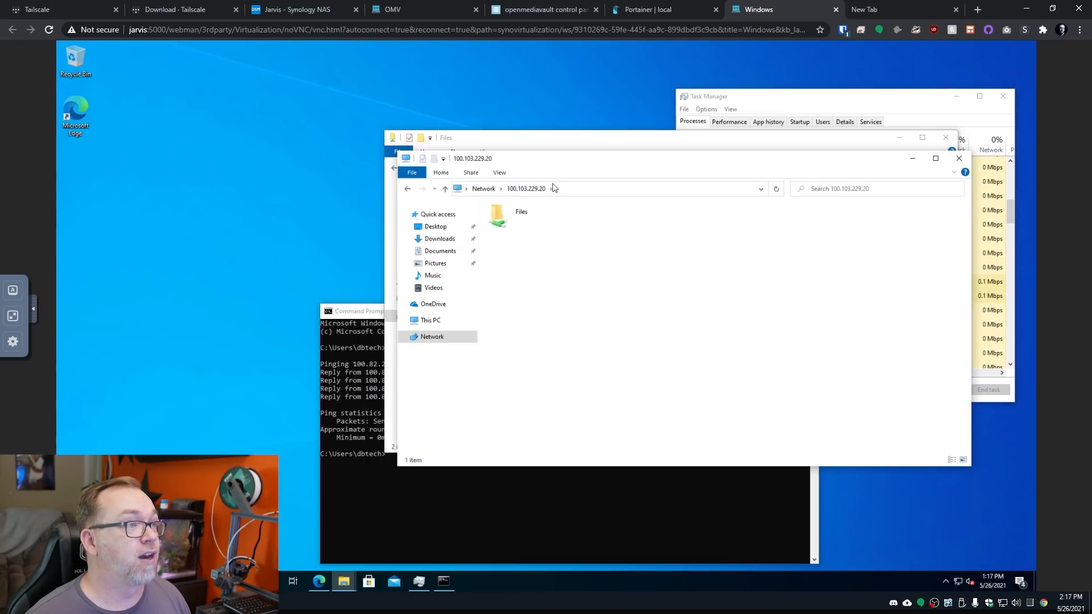
double_click(497, 216)
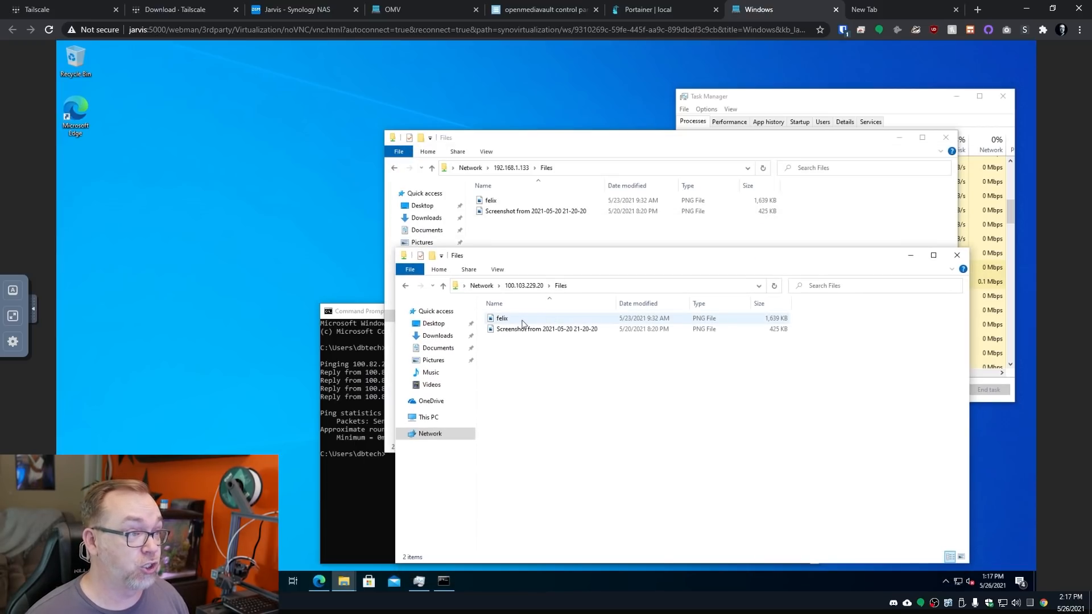
Permanently delete the felix PNG, confirming Yes in the Delete File dialog.
click(502, 318)
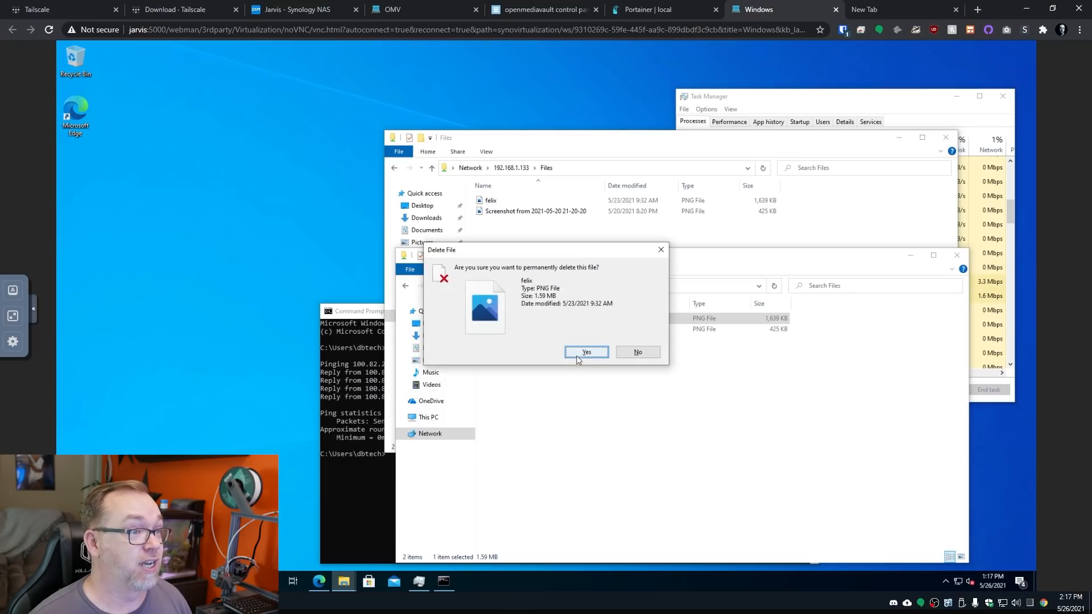
click(585, 352)
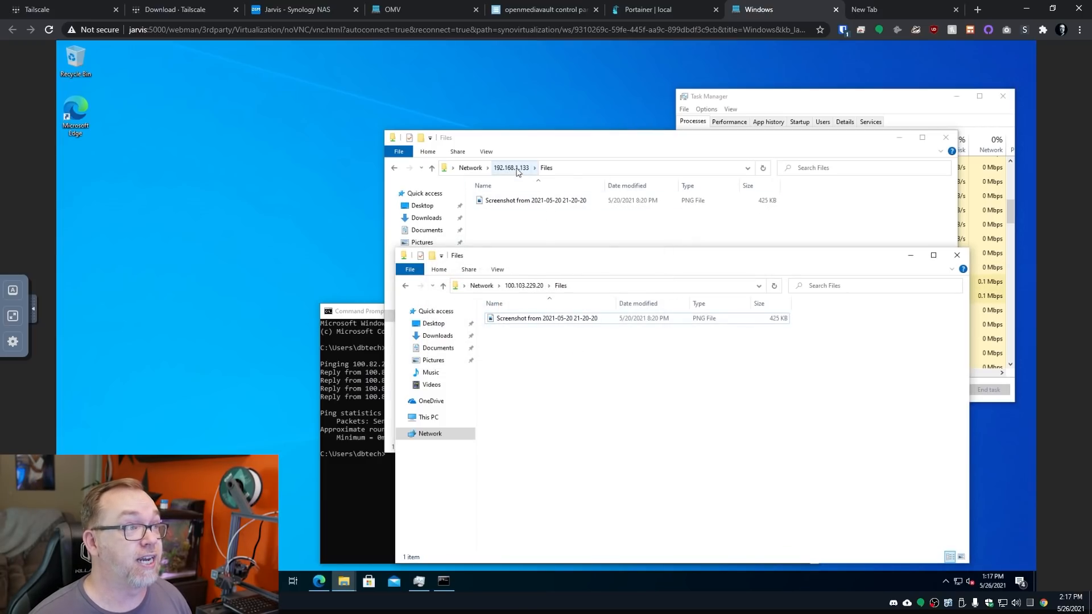